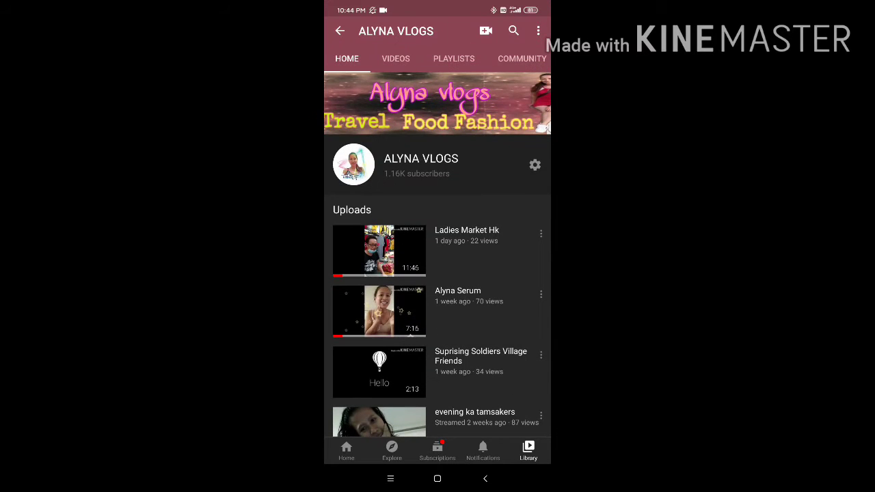
# Step: Leave the YouTube app's channel page and return to the Android home screen
pyautogui.click(396, 57)
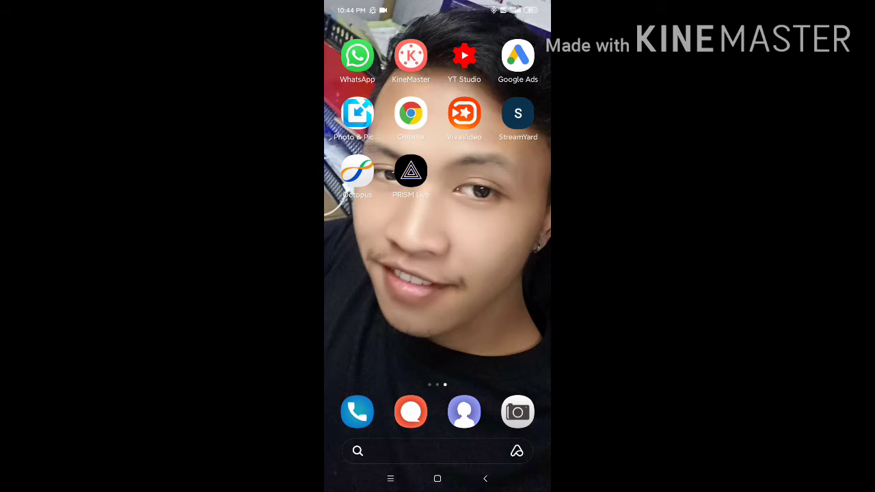
# Step: Launch Chrome and reach the YouTube Studio videos list at studio.youtube.com
pyautogui.click(465, 54)
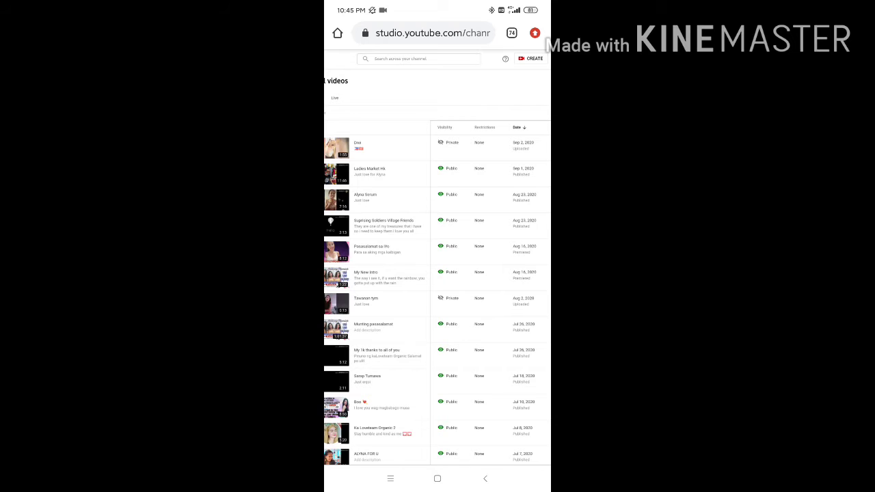
# Step: Change the top private video's visibility from publish now to Schedule
pyautogui.click(451, 143)
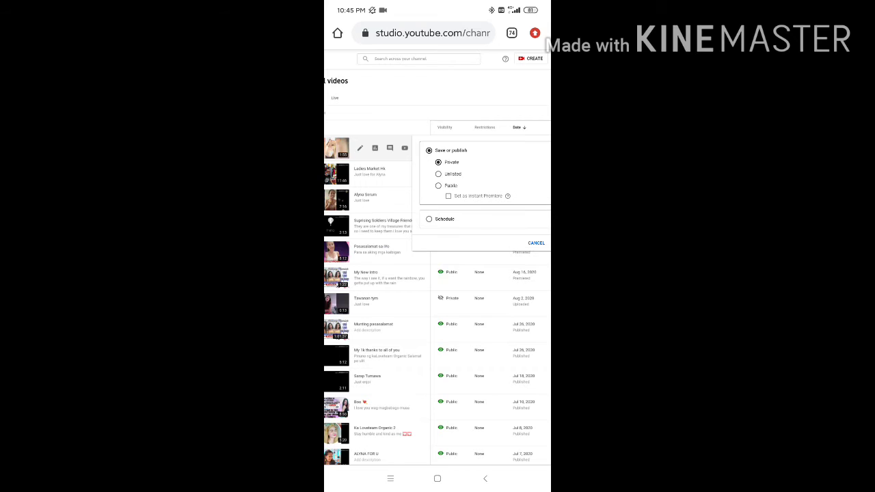
pyautogui.click(429, 218)
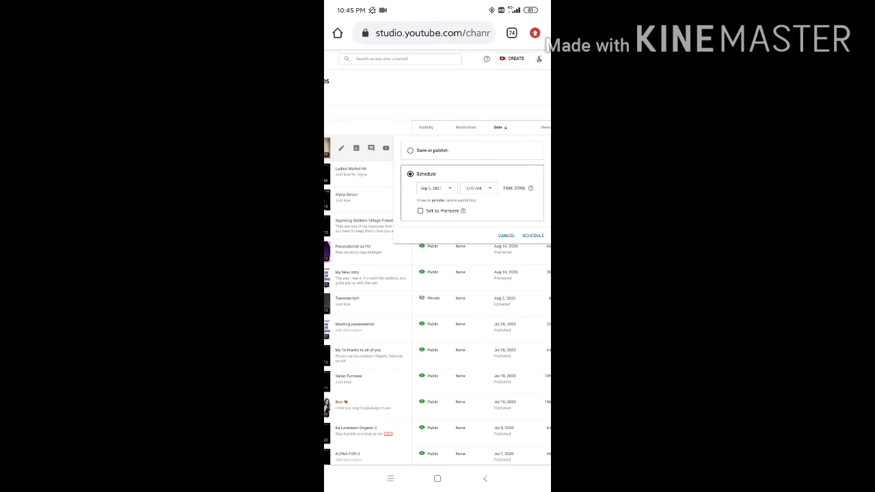
# Step: Set the scheduled release to Sep 6, 2020 at 12:00 AM
pyautogui.click(436, 187)
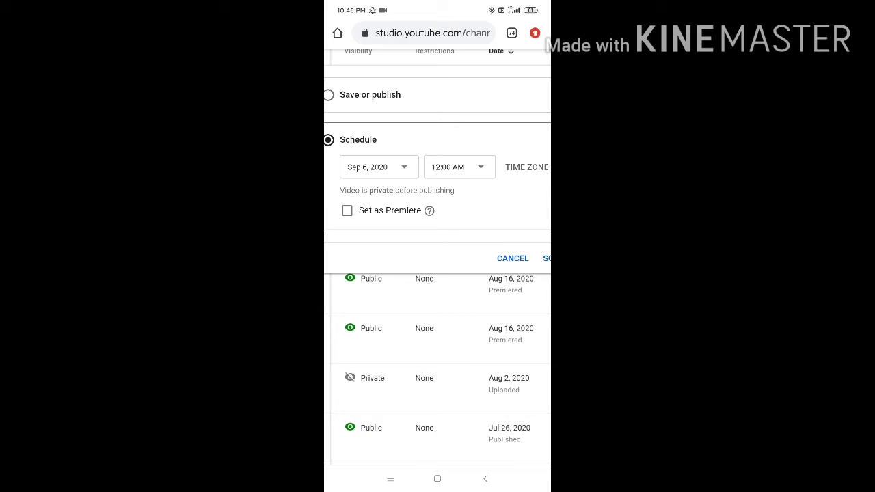
pyautogui.click(525, 167)
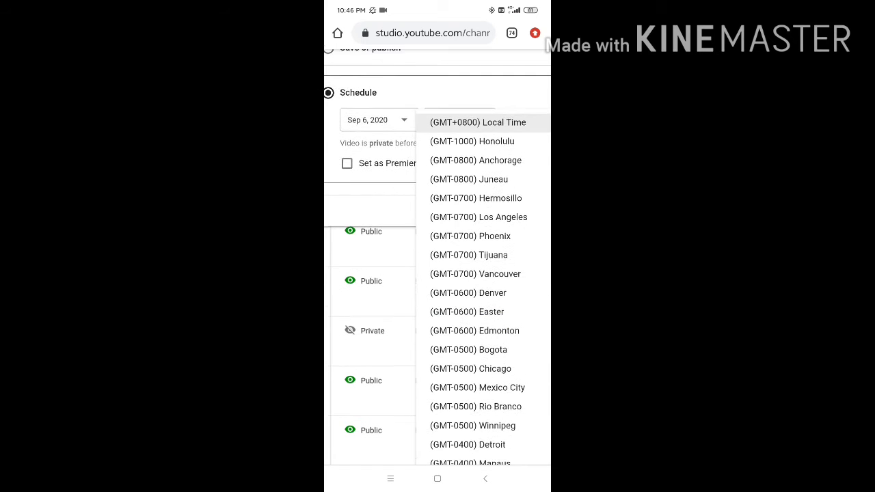
# Step: Choose the GMT+ Hong Kong time zone for the scheduled release
pyautogui.click(478, 123)
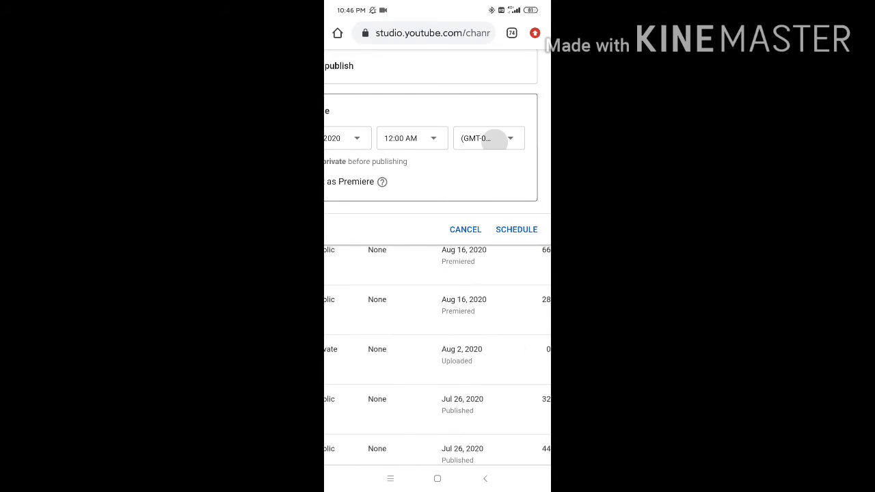
pyautogui.click(486, 138)
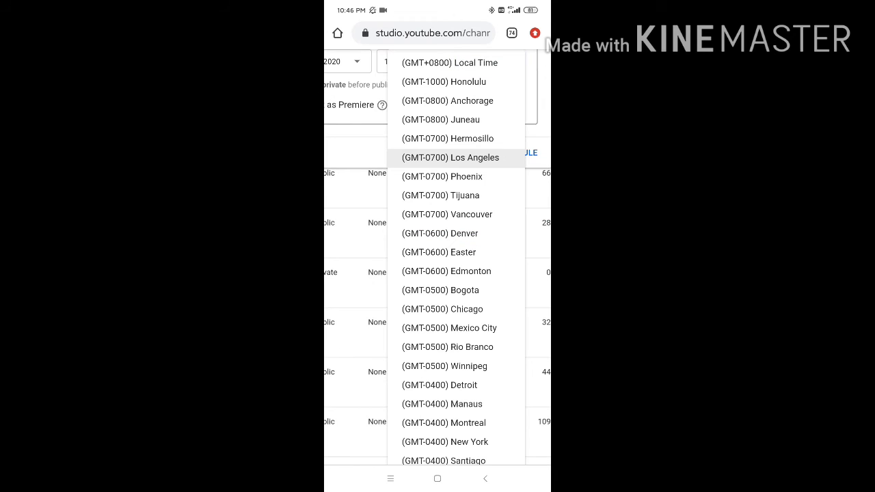
pyautogui.scroll(-3)
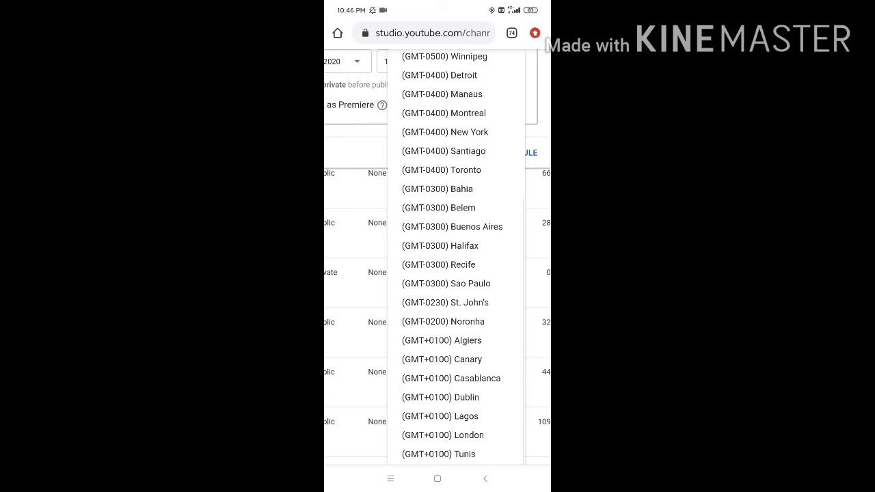
pyautogui.scroll(-3)
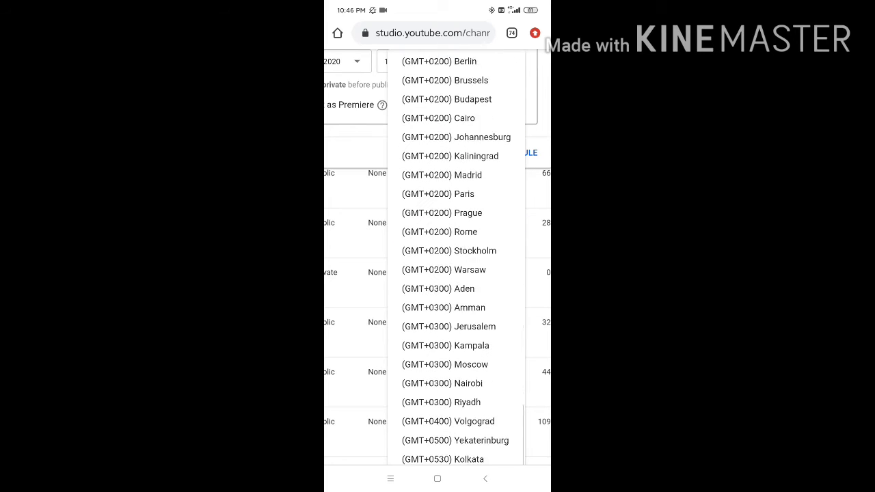
pyautogui.scroll(-3)
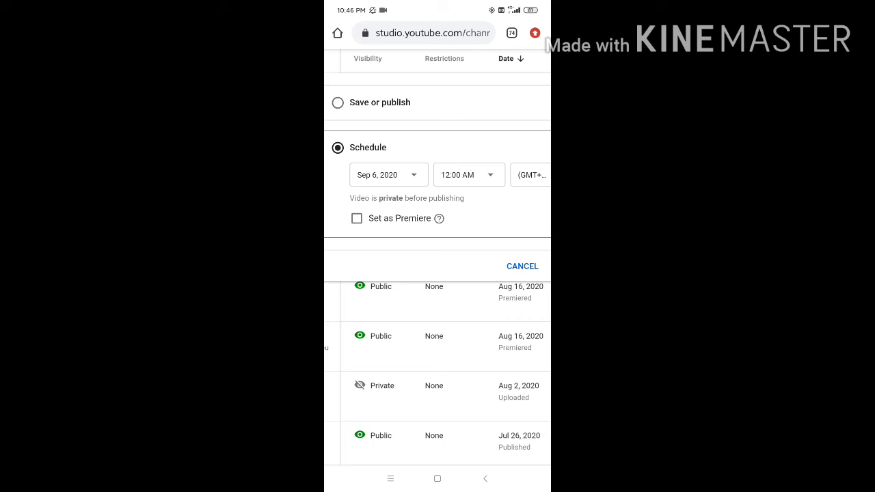
# Step: Mark the scheduled video as a Premiere and save it with SCHEDULE
pyautogui.click(356, 219)
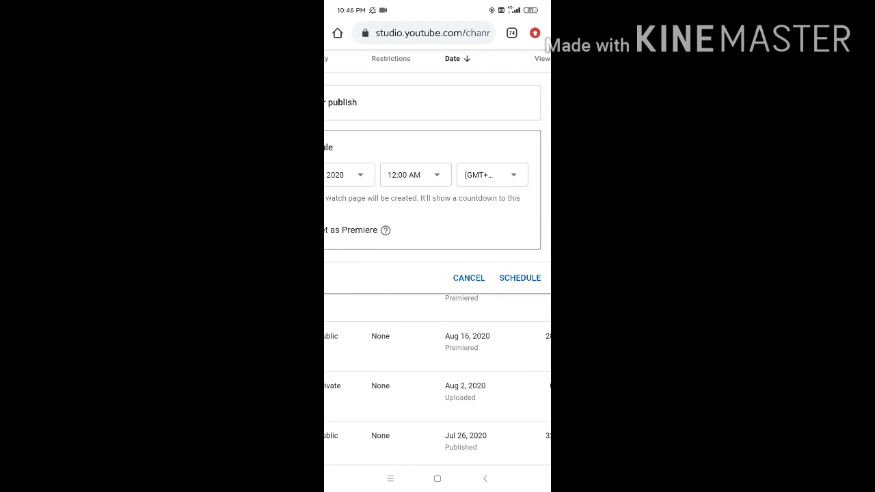
pyautogui.click(469, 278)
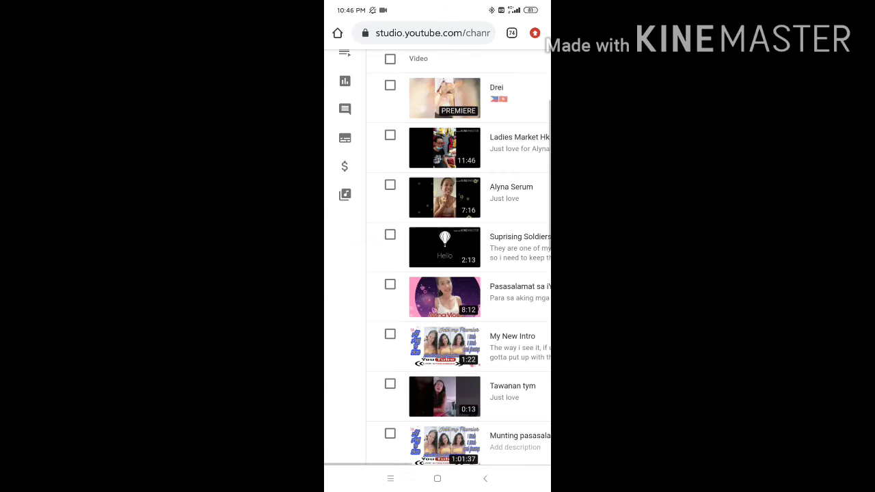